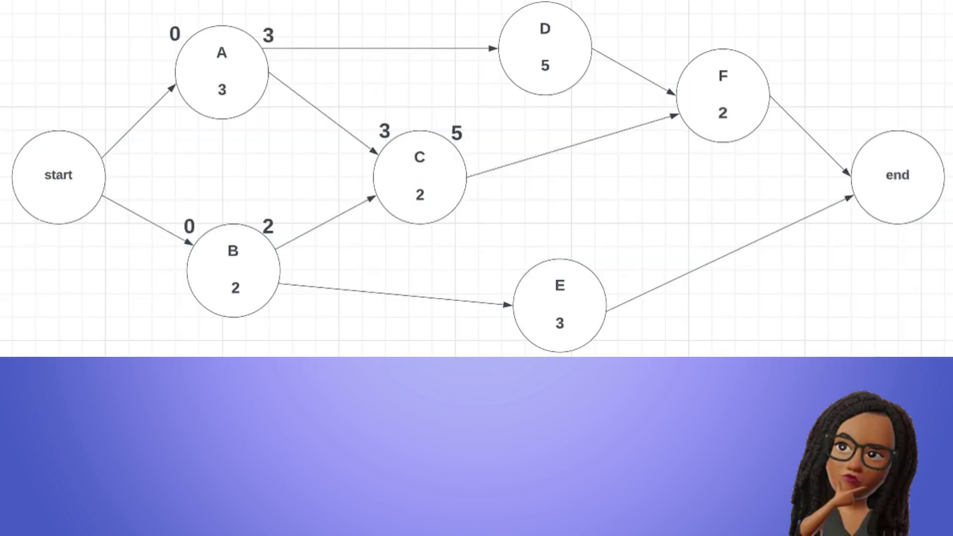
Label activity D with early start time 3 at its upper left
click(221, 72)
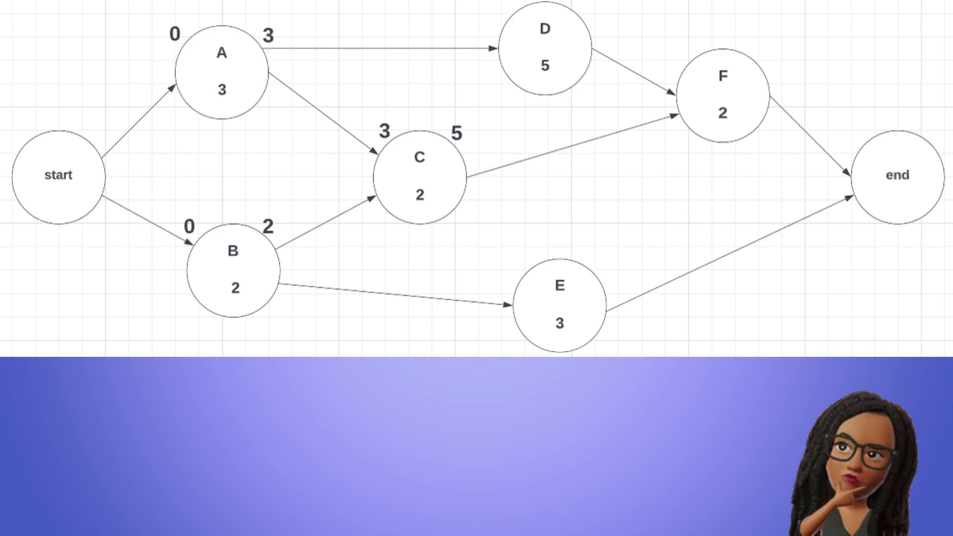
click(277, 38)
text(3)
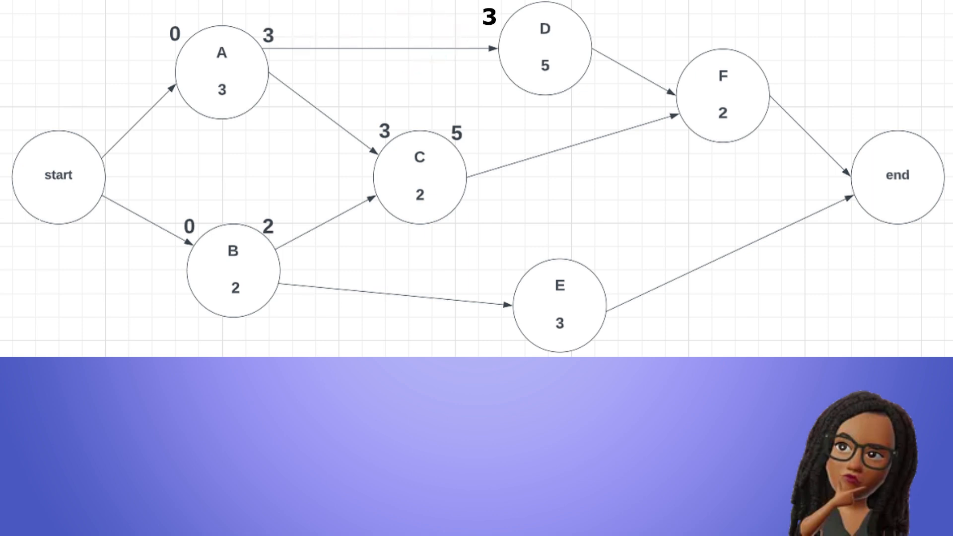
Label activity D with early finish time 8 at its upper right, matching the other labels' font style
click(488, 28)
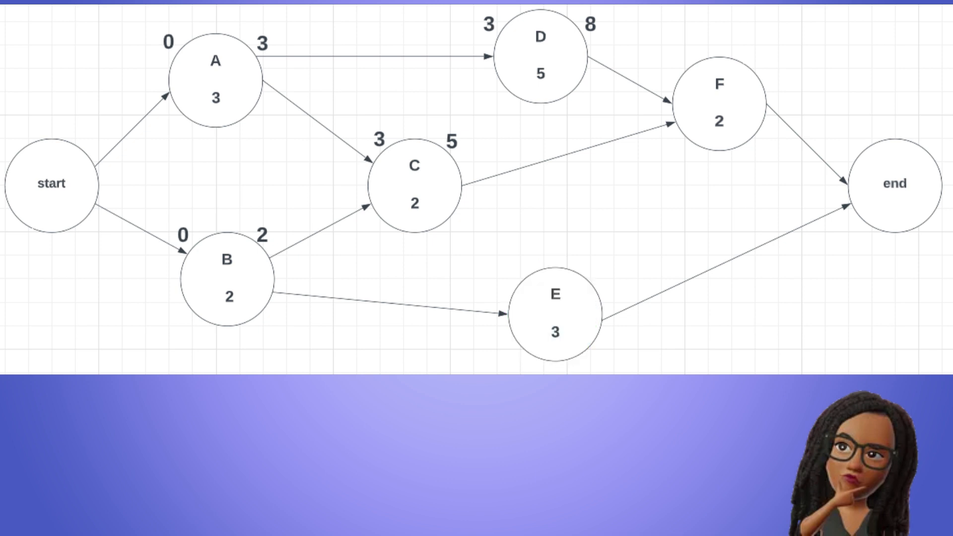
click(225, 278)
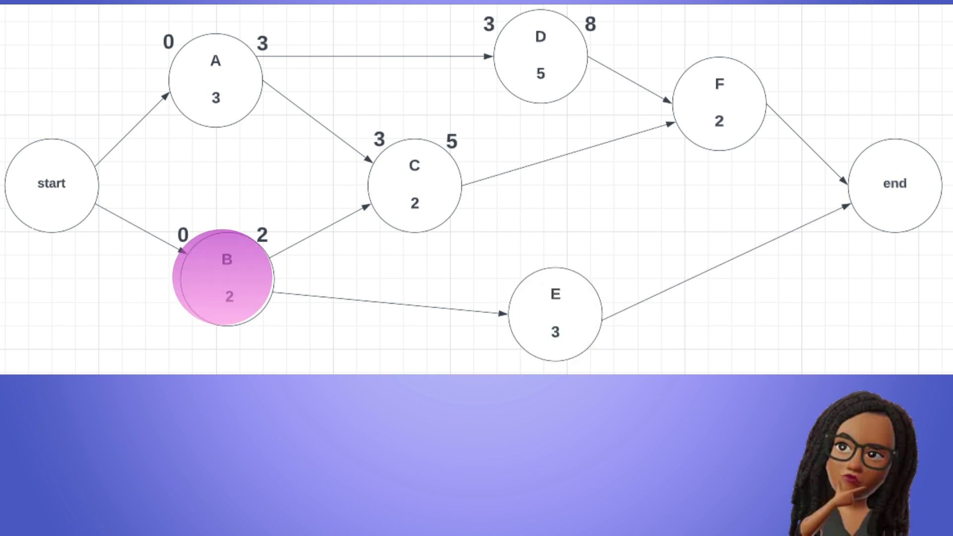
click(225, 278)
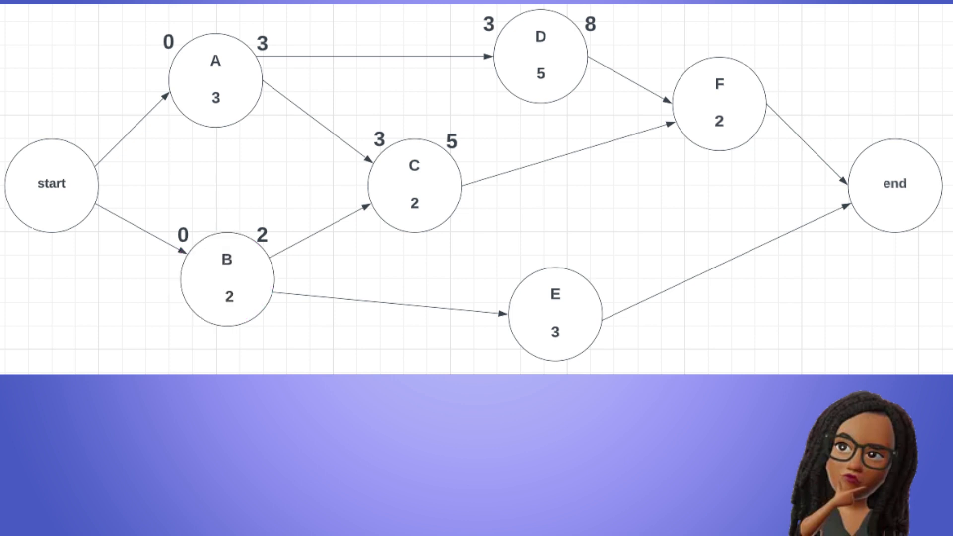